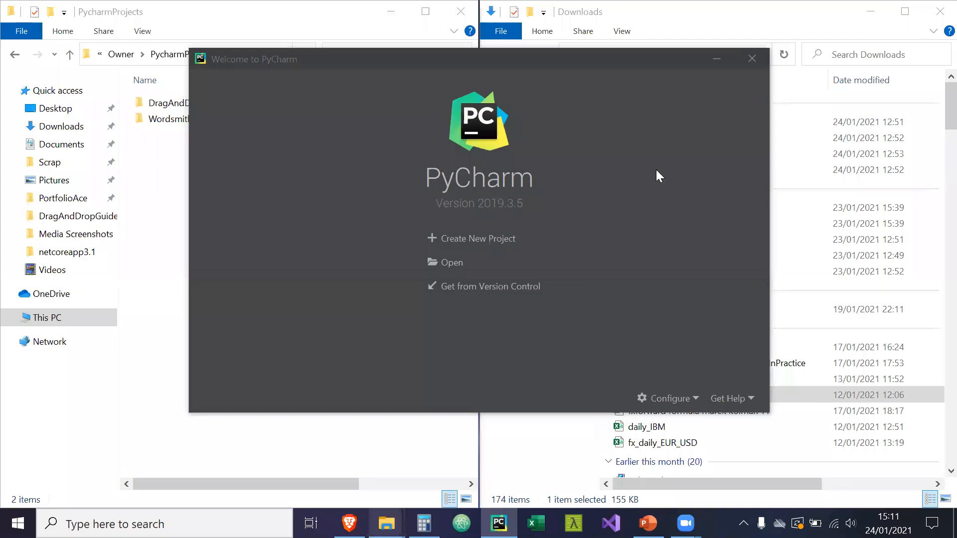
mouse_move(630, 194)
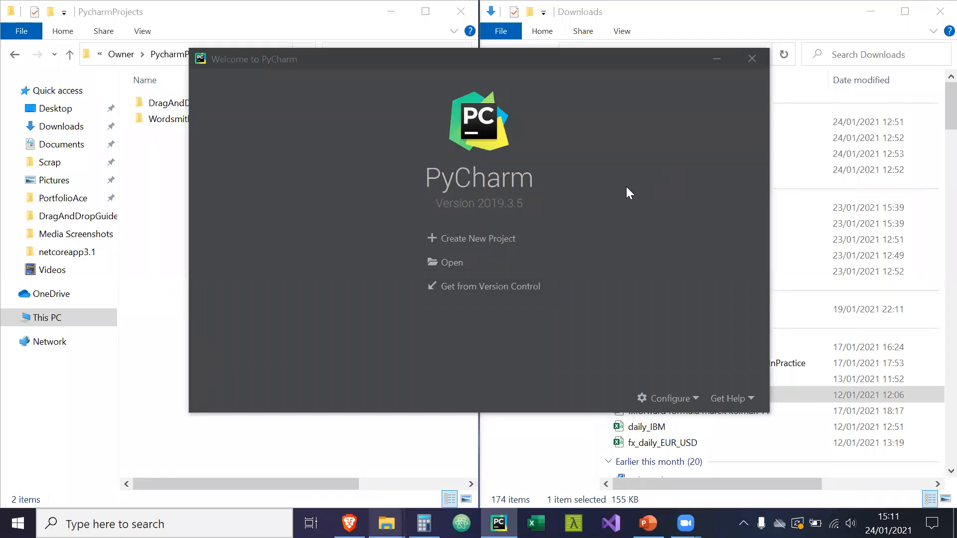
Start a new project from the welcome screen and begin naming its folder 'Data...'
left_click(478, 238)
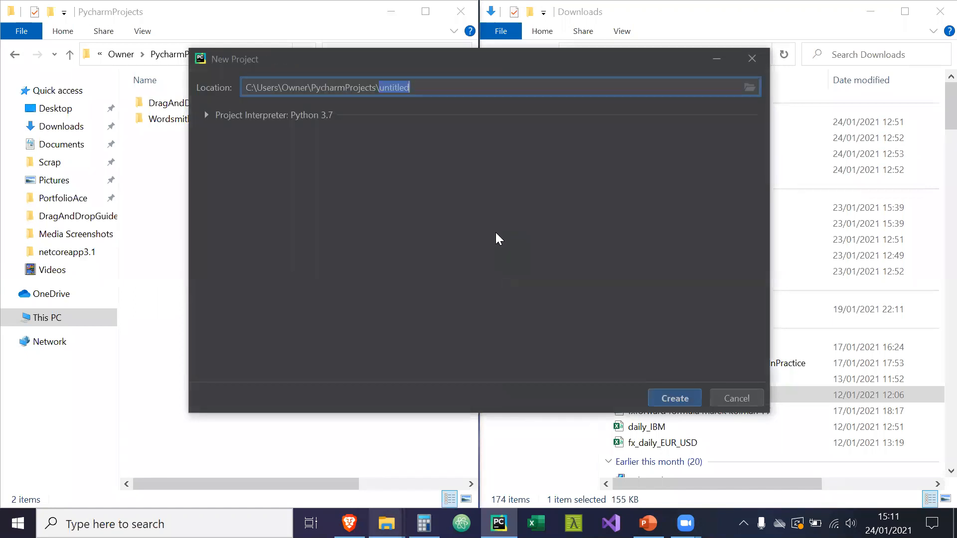
type("Data")
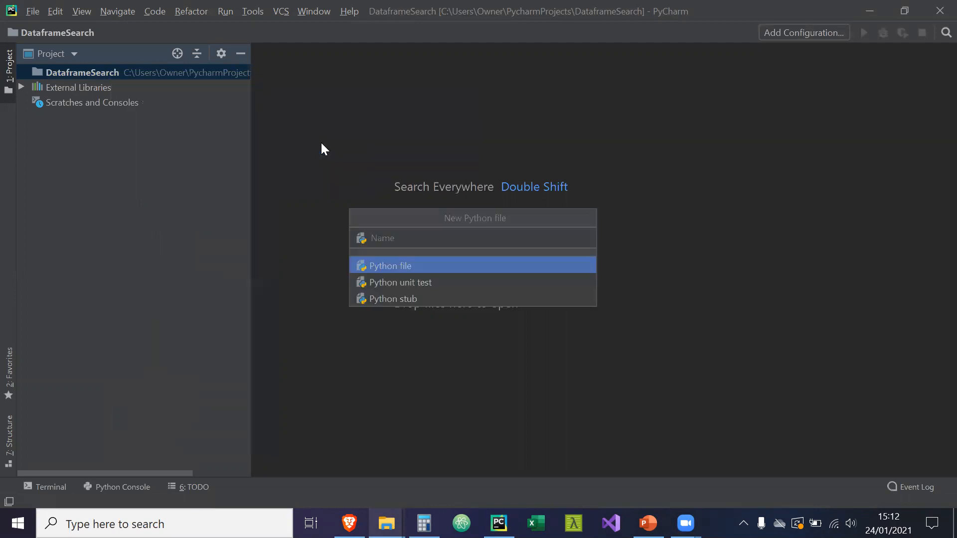
Name the new Python file DataFrameSearch so it opens empty in the editor
type("DataF")
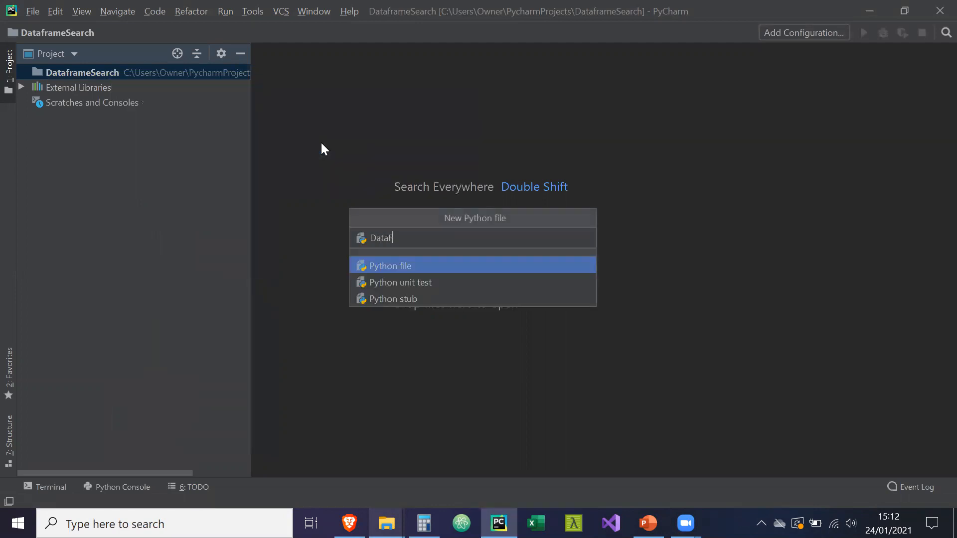
type("rameSearch")
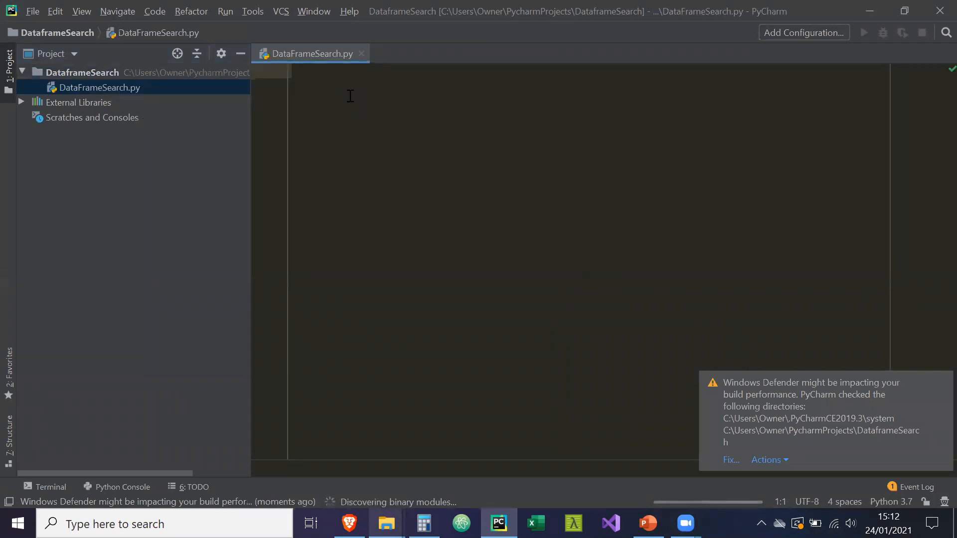
Write the imports for tkinter as tk, pathlib Path and tkinter ttk
type("import")
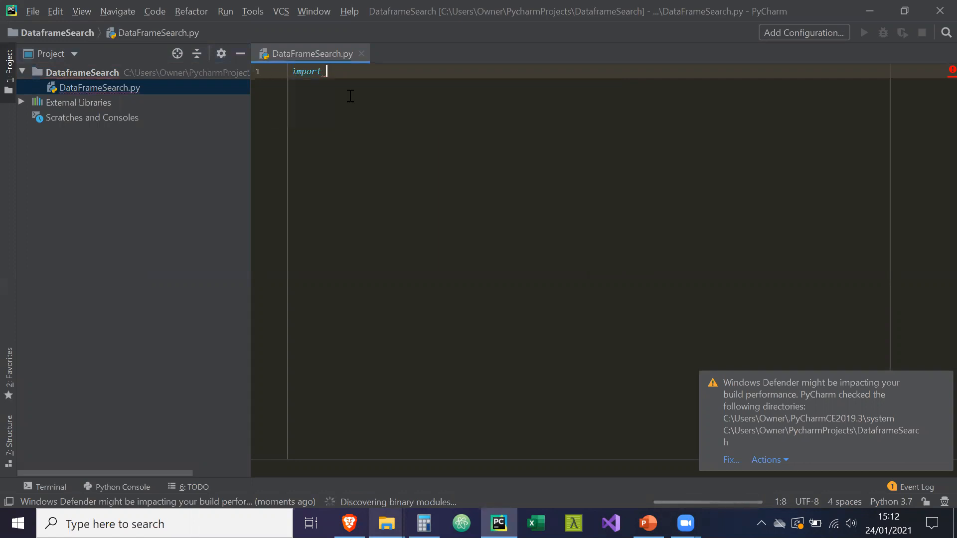
type("tkinter as tk")
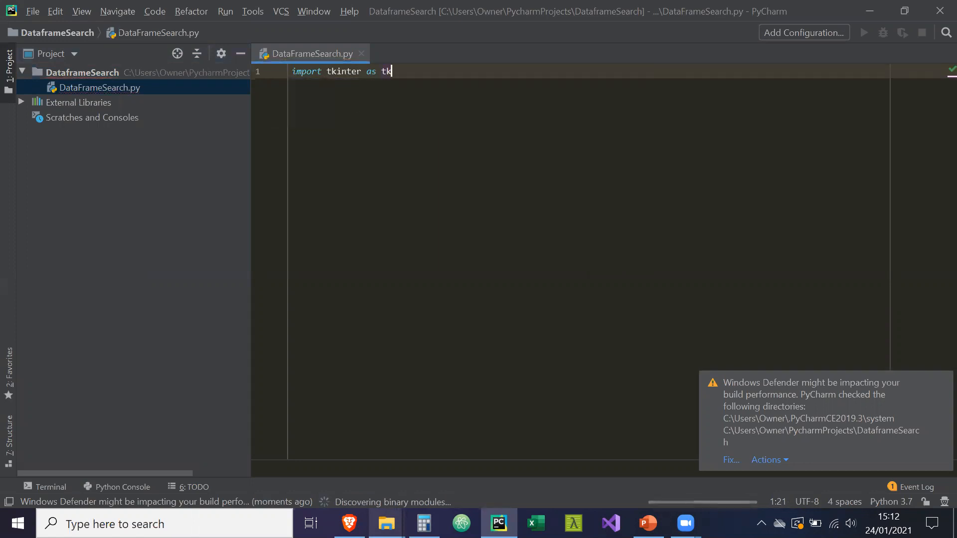
key("enter")
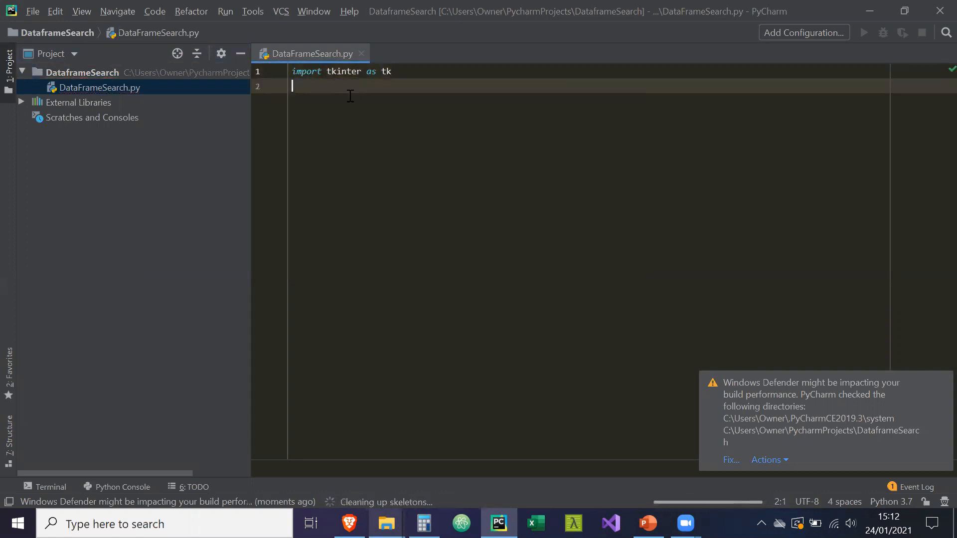
type("from pathlib import")
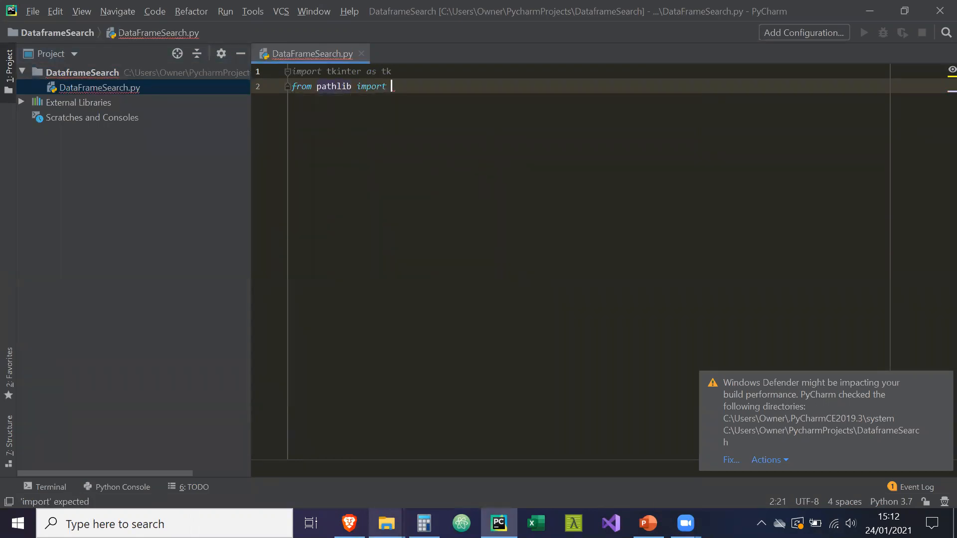
type("Path")
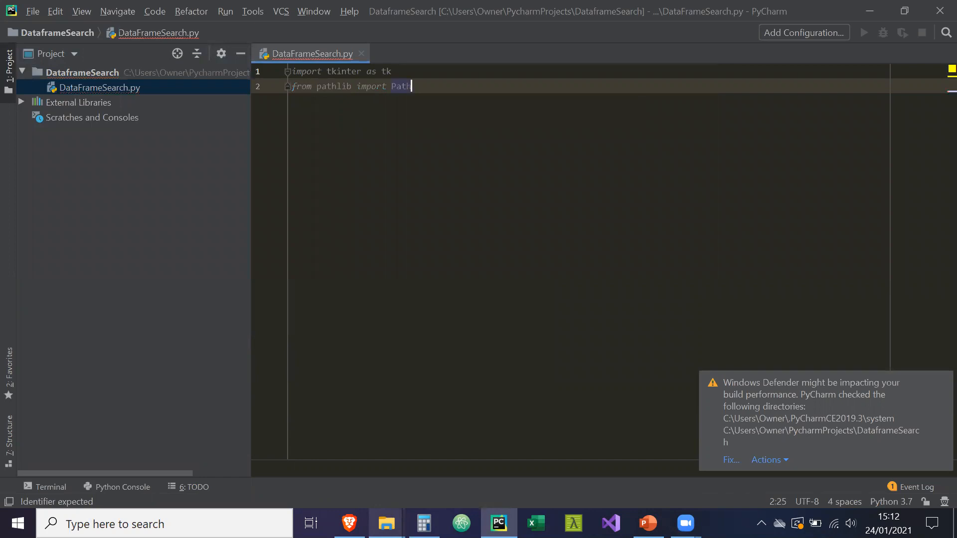
type("from tkinter")
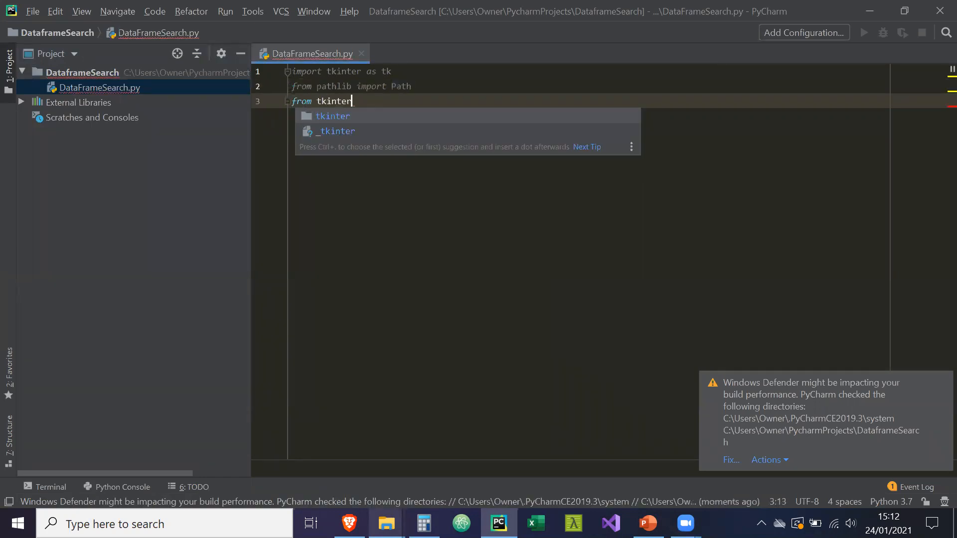
type("import ttk")
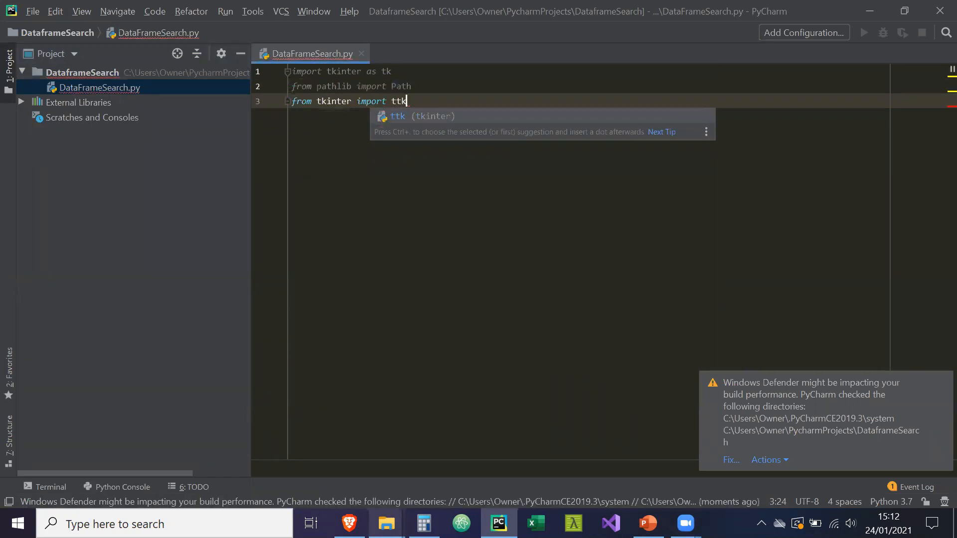
key("Enter")
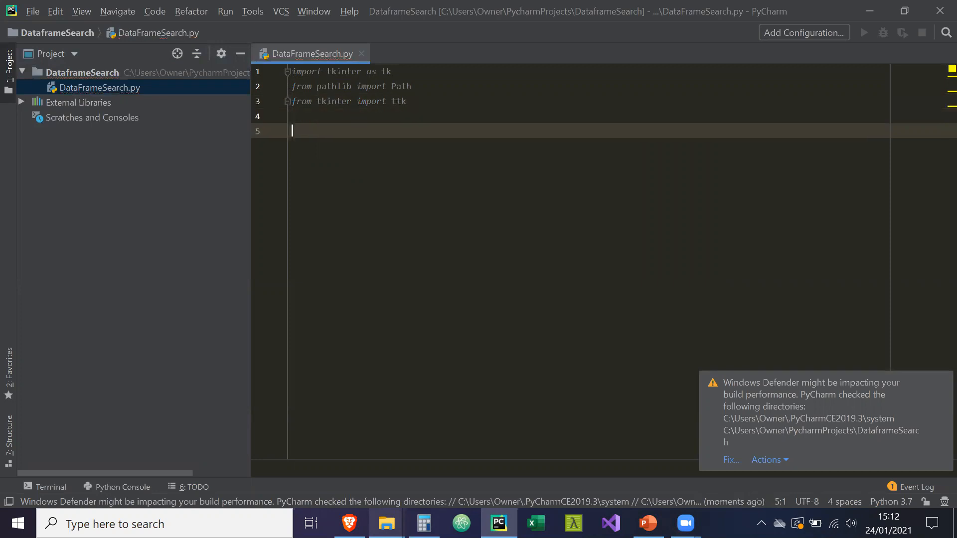
Add the TkinterDnD2 import of DND_FILES, TkinterDnD and the pandas import
type("from TkinterDnD2 import")
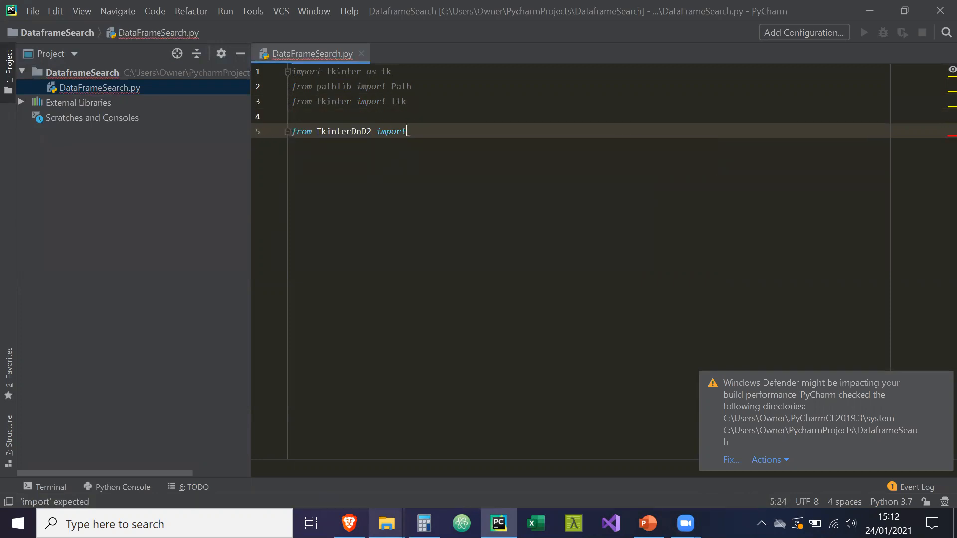
type("DND_FILES,")
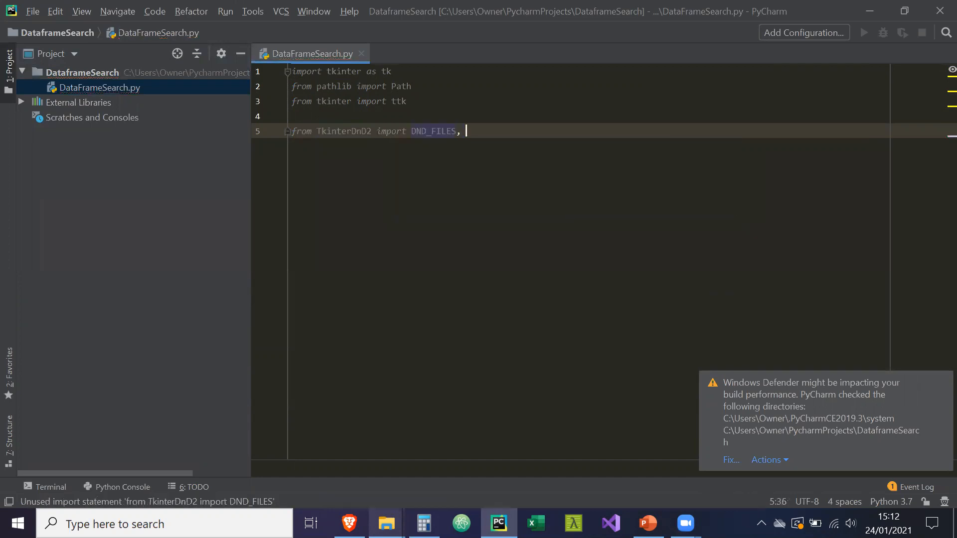
type("TkinterDnD")
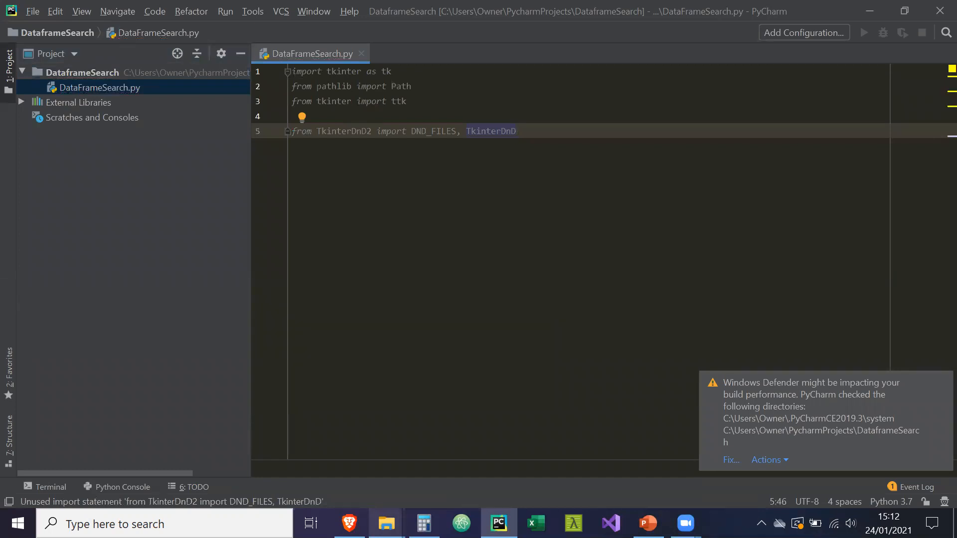
key("Enter")
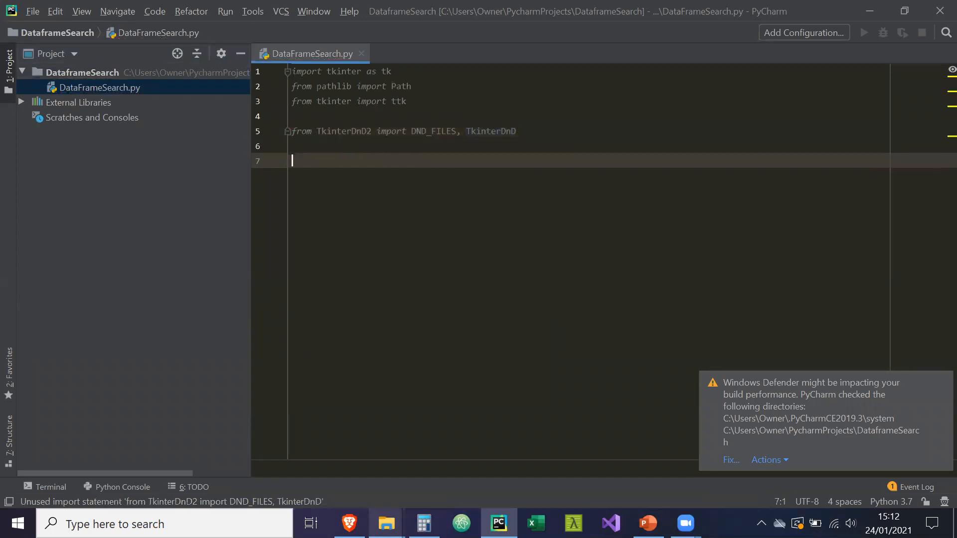
type("import pandas as pd")
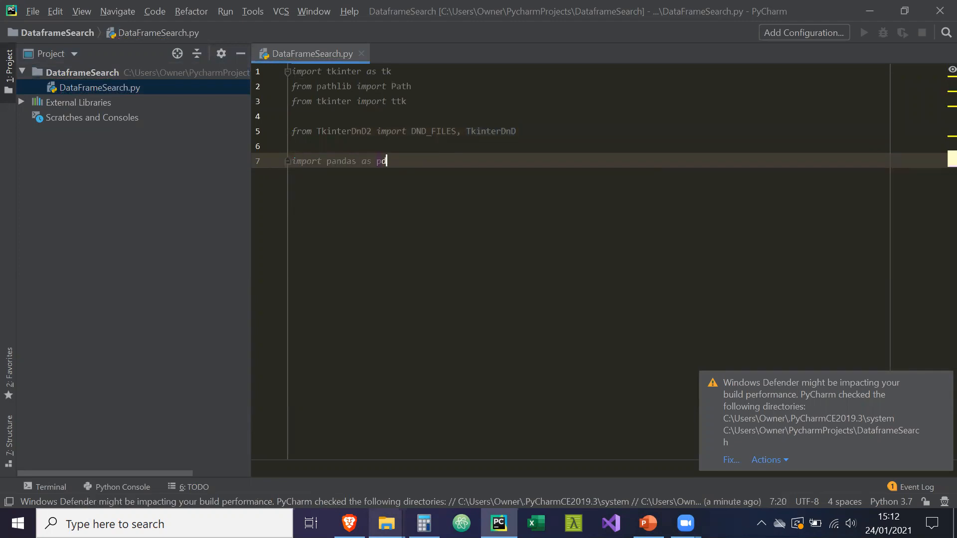
key("enter")
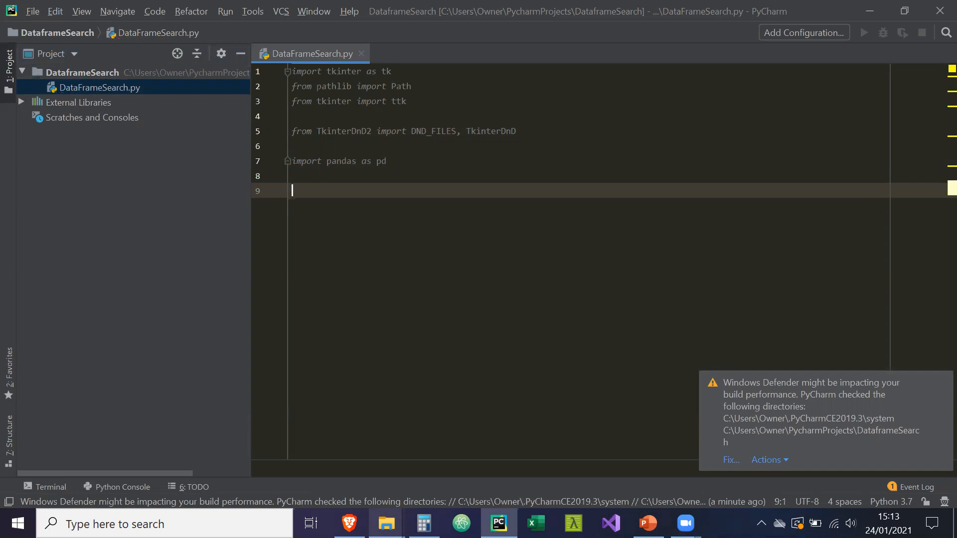
Define class Application(TkinterDnD.Tk) with an __init__ that calls super().__init__()
type("c")
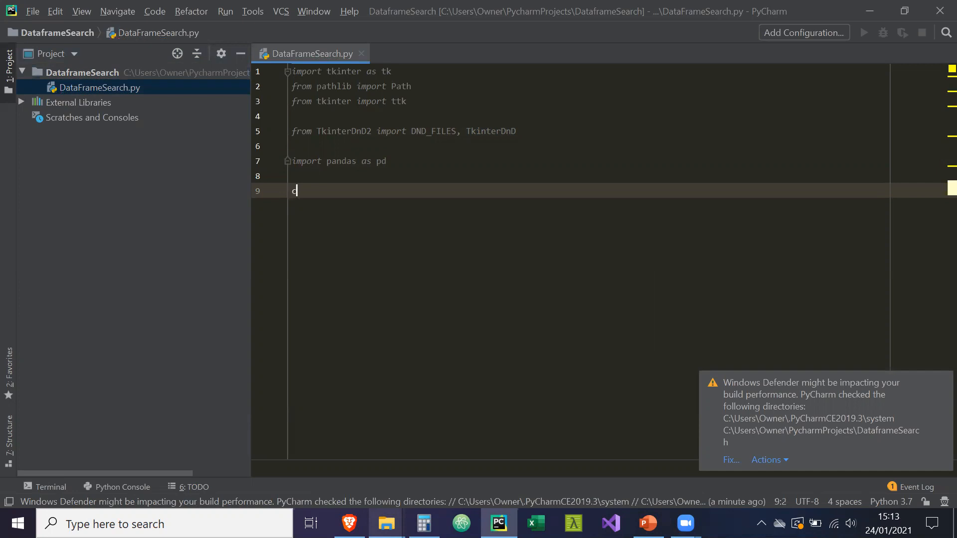
type("lass App")
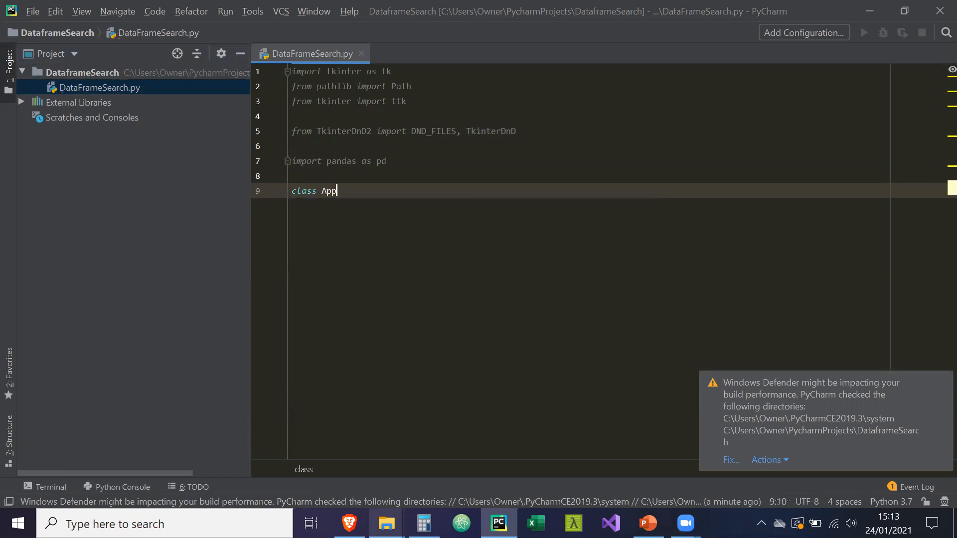
type("lication")
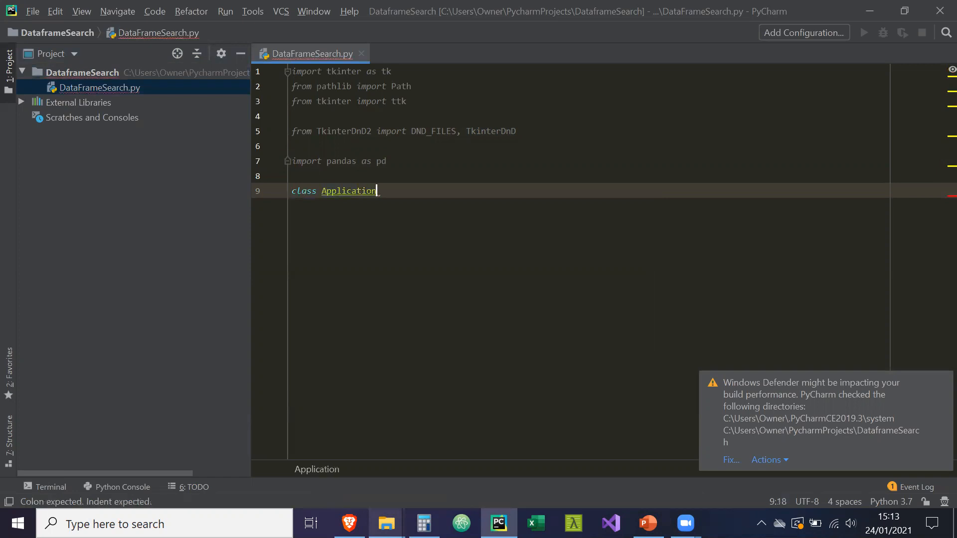
type("(TkinterDnD.Tk")
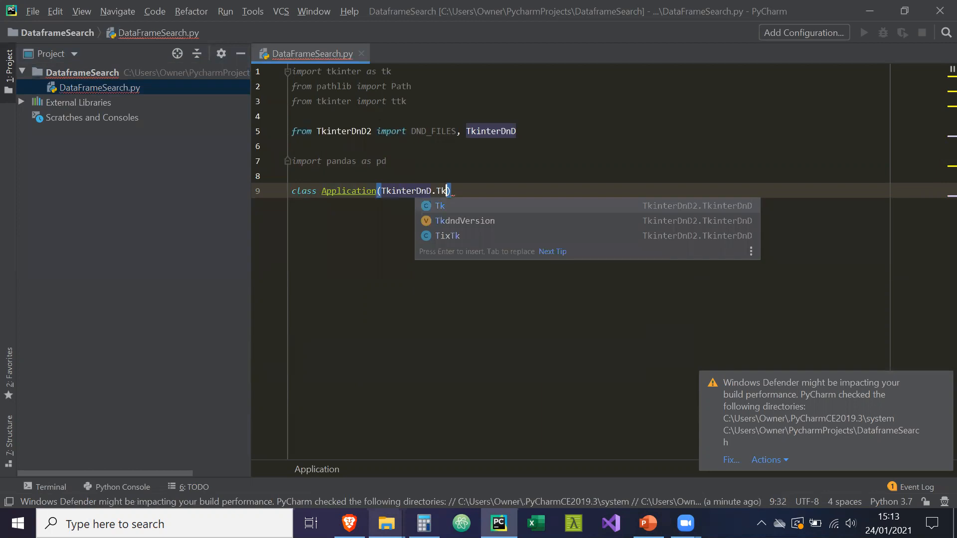
key("Escape")
type("def __init")
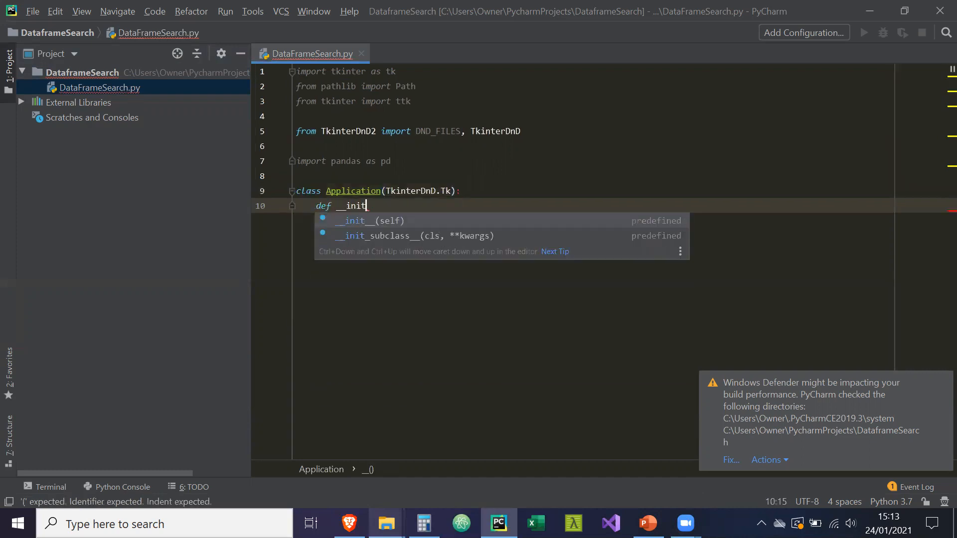
key("Tab")
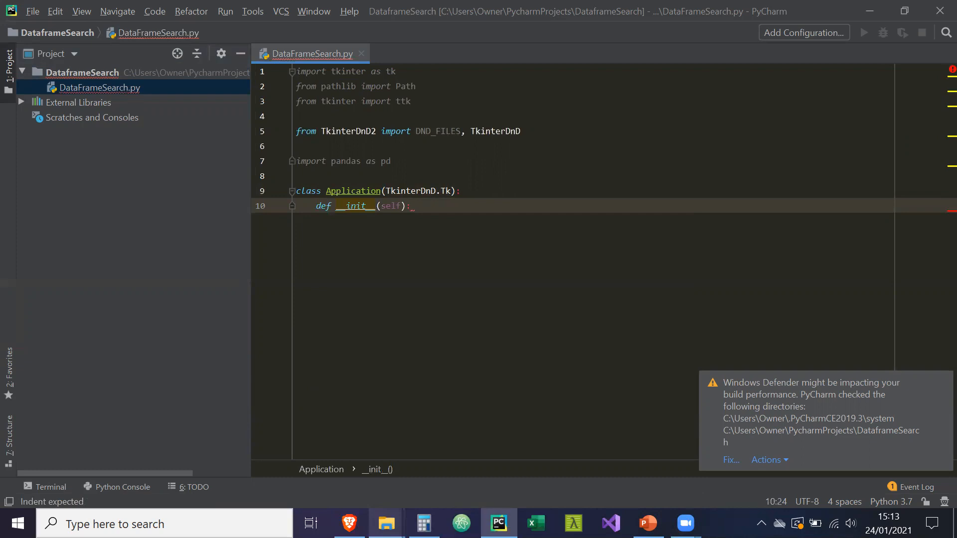
type("suoer")
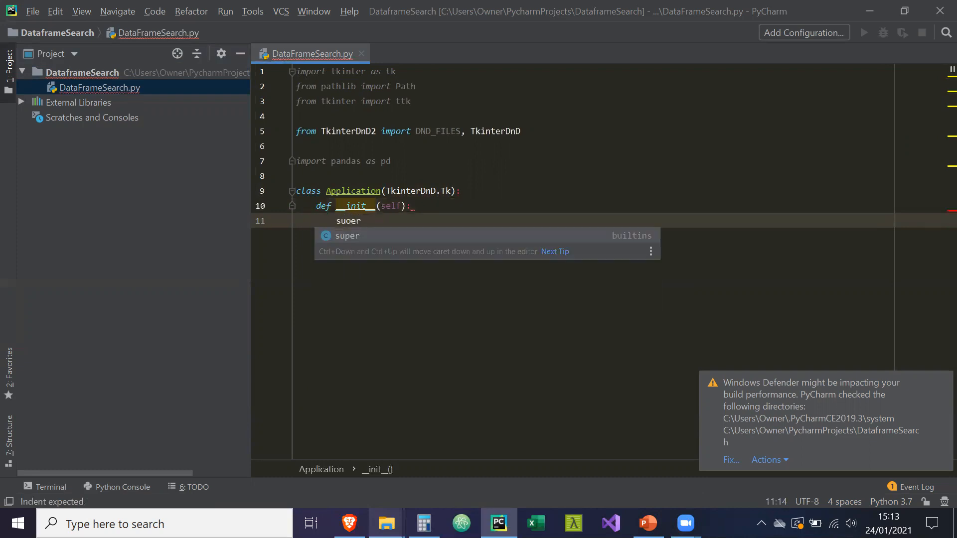
key("Tab")
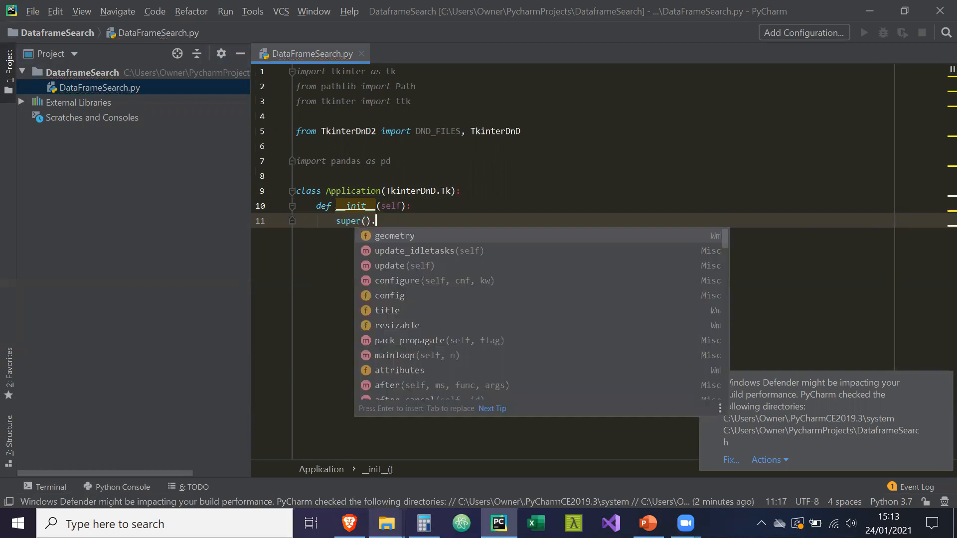
type("__init__")
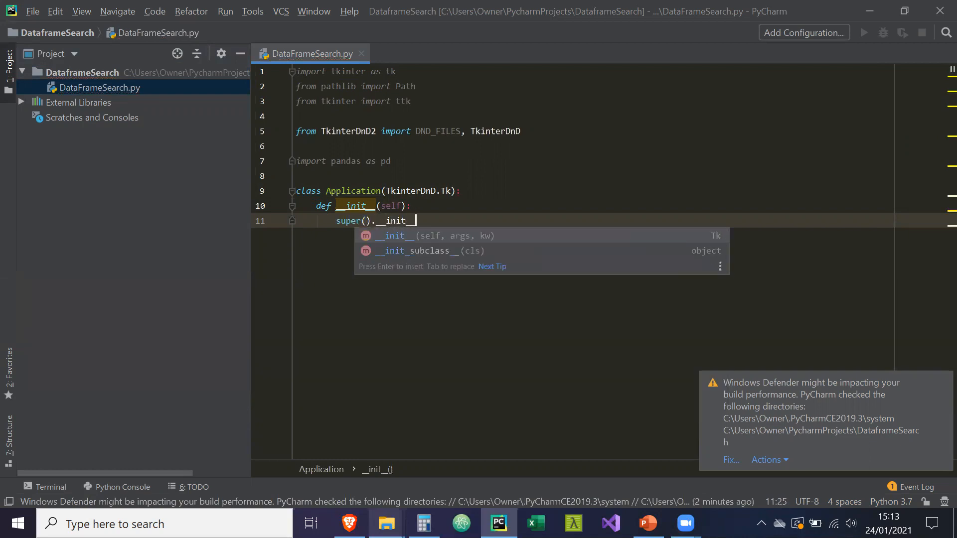
key("Enter")
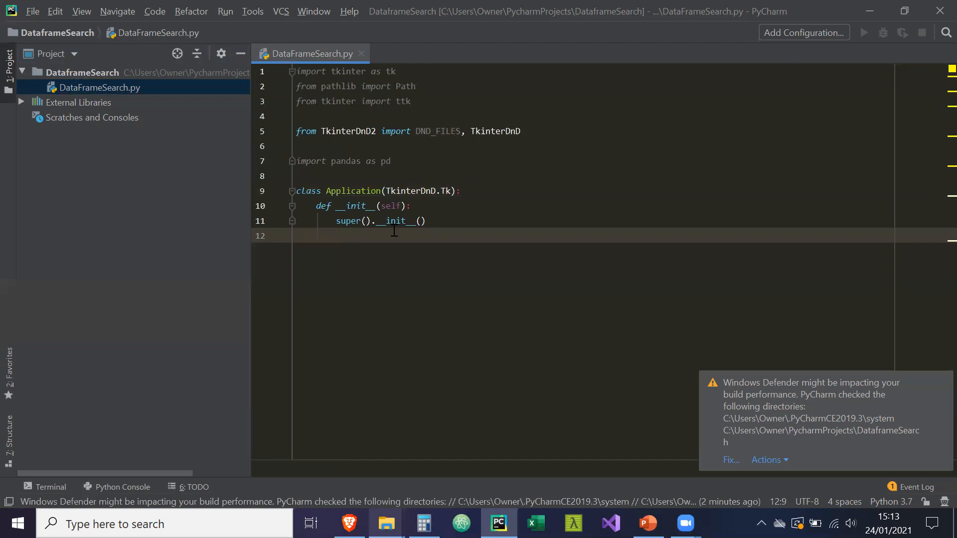
Set the window title to "CSV Viewer" in the constructor
type("self.title")
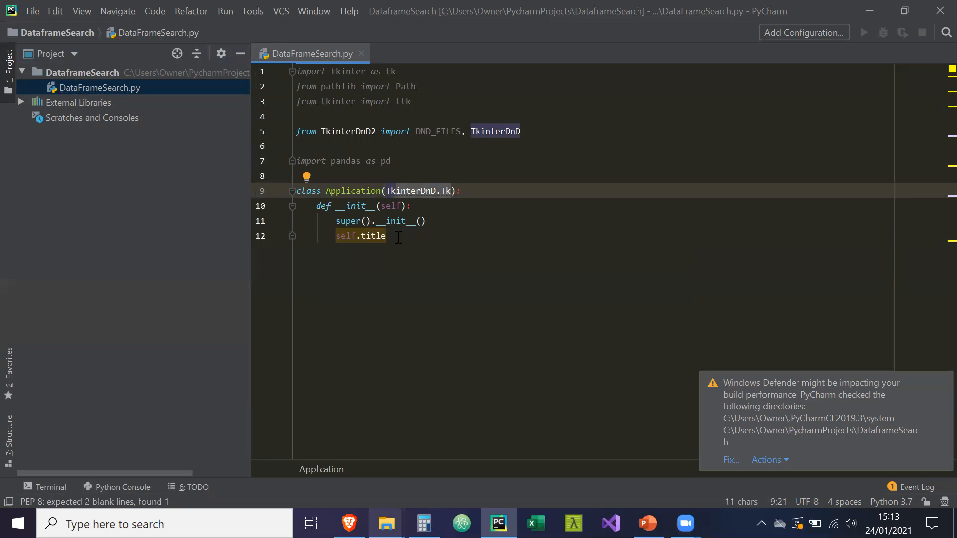
type("(\"\")")
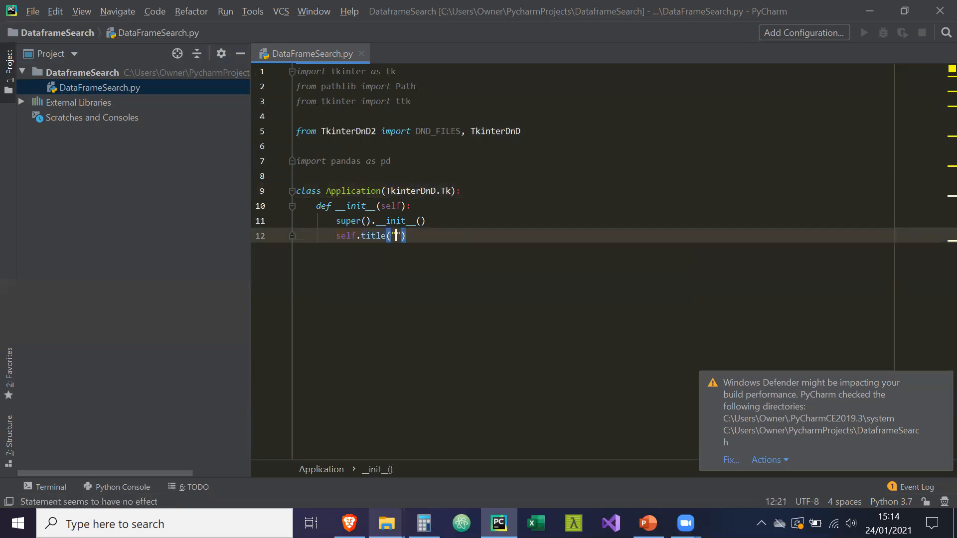
type("CSV Viewe")
type("self.main_f")
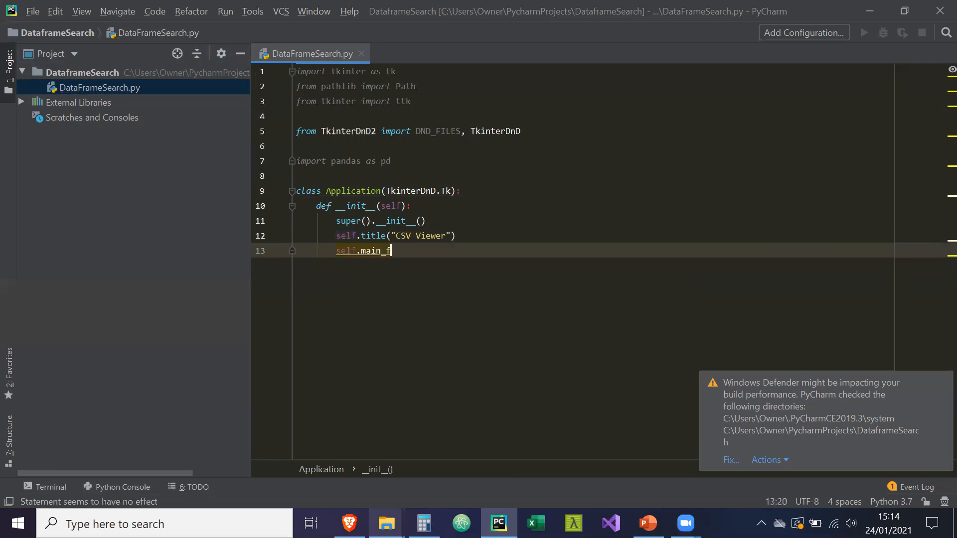
Create self.main_frame = tk.Frame(self) and pack it with fill="both", expand="true"
type("rame = tk.")
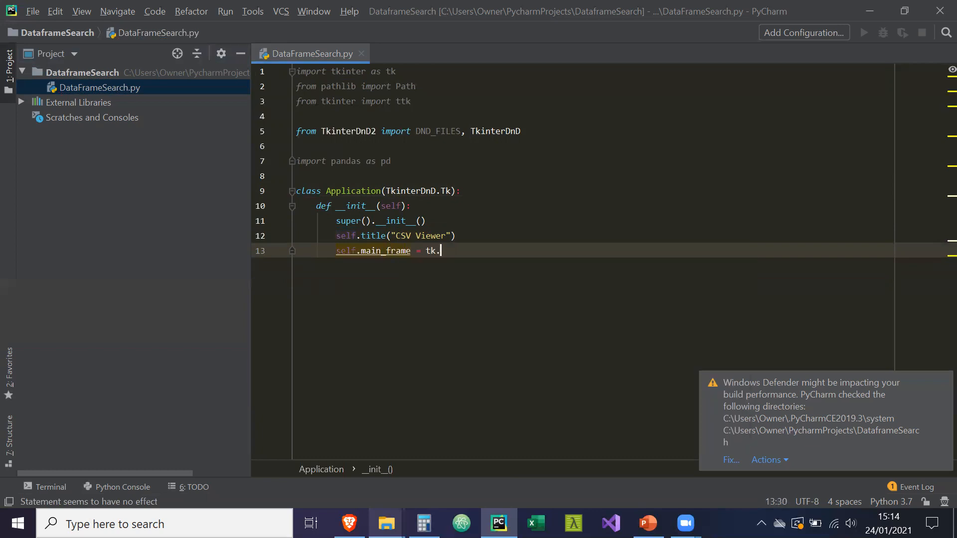
type("Frame")
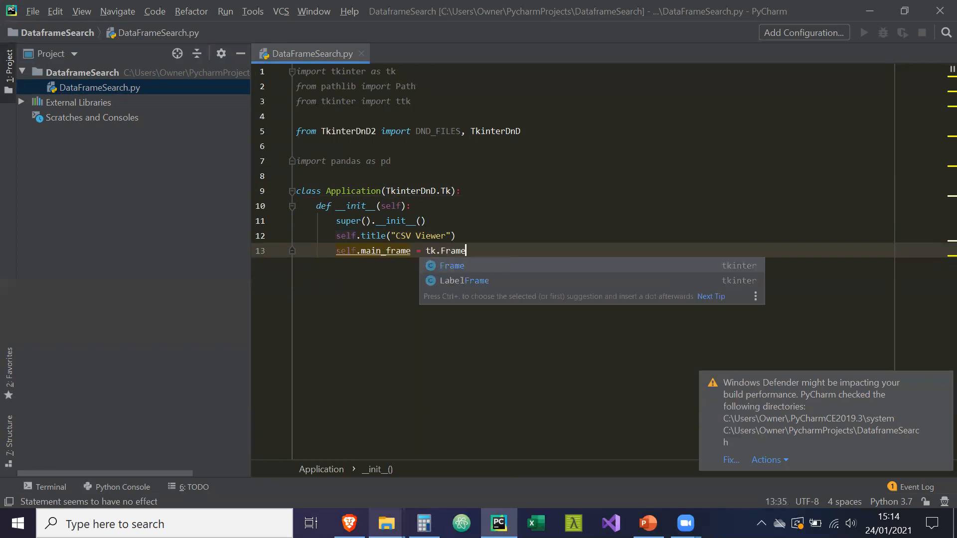
type("(selg")
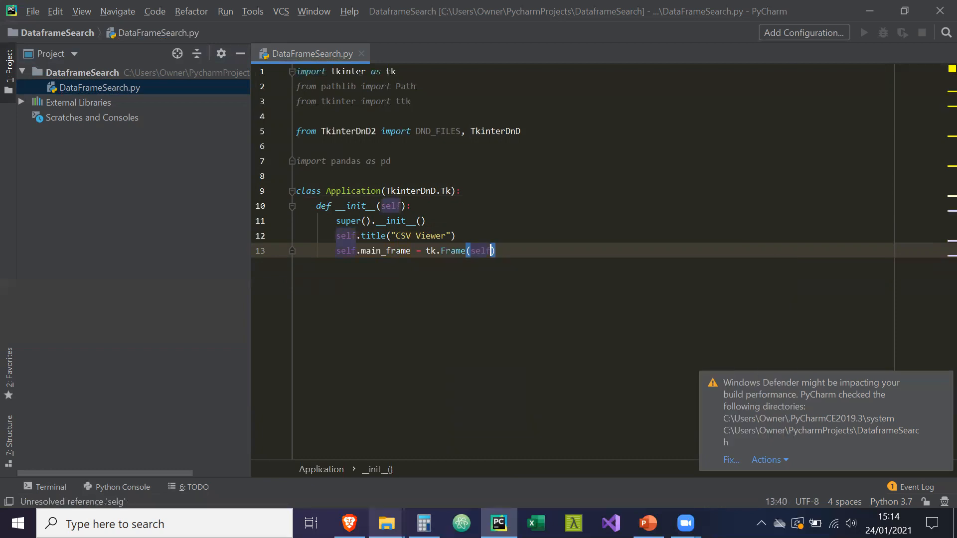
key("enter")
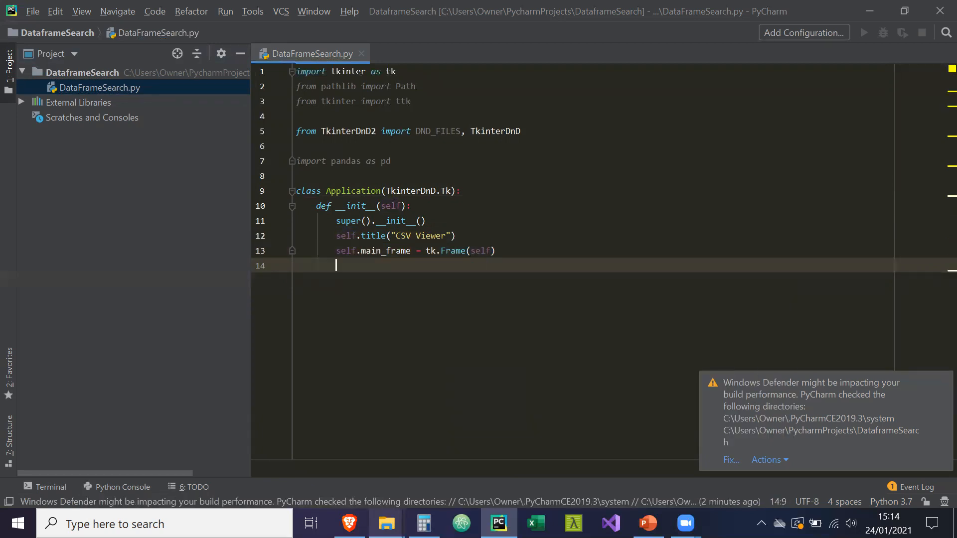
type("self.")
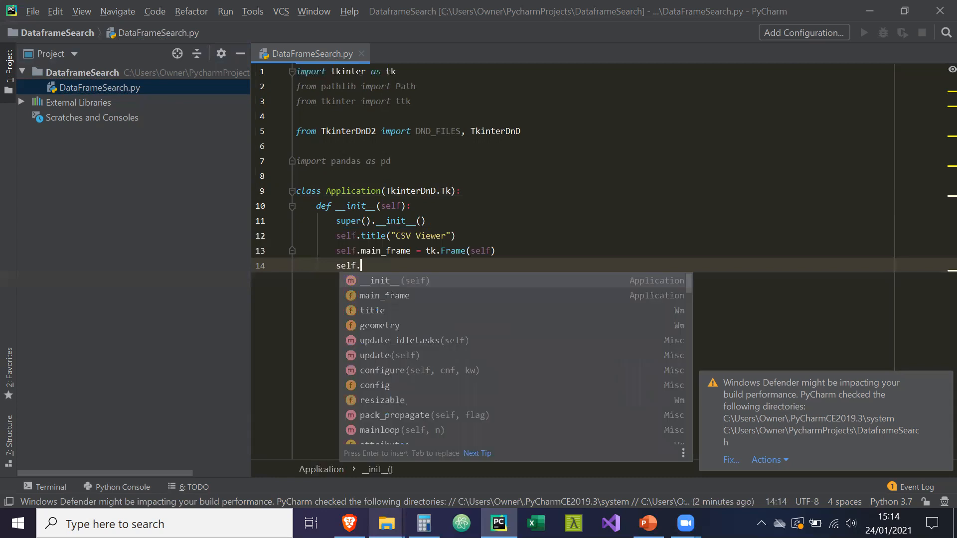
left_click(384, 296)
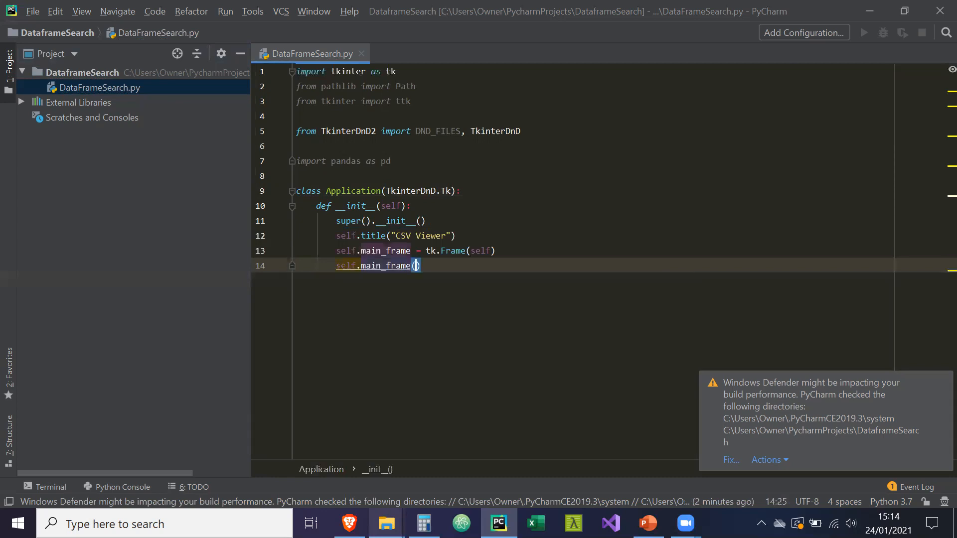
type(".pack")
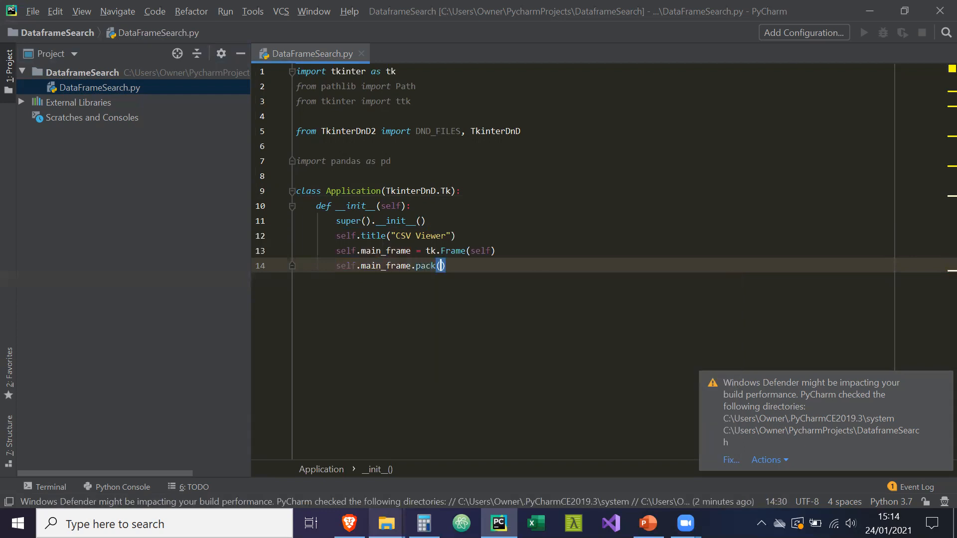
type("fill=\"both\", expand")
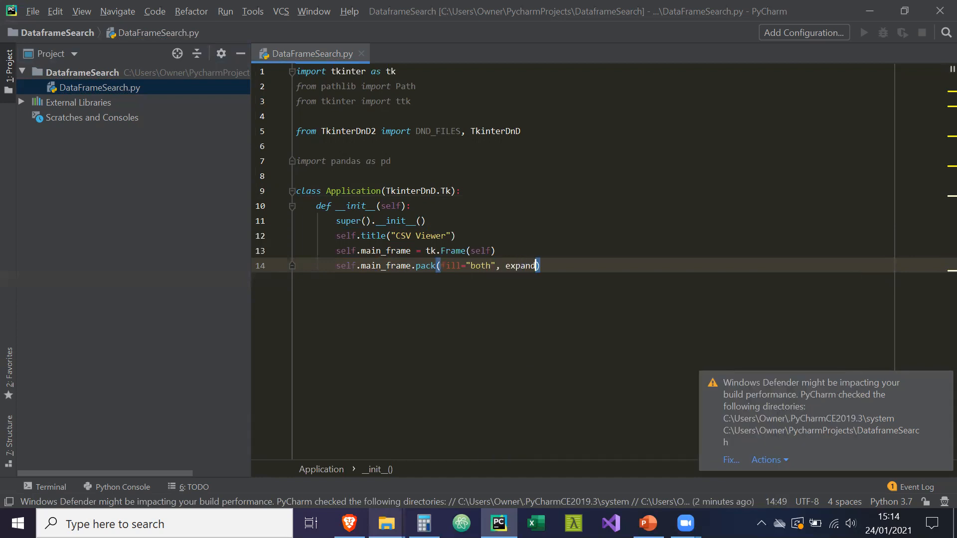
key("Backspace")
type("=\"")
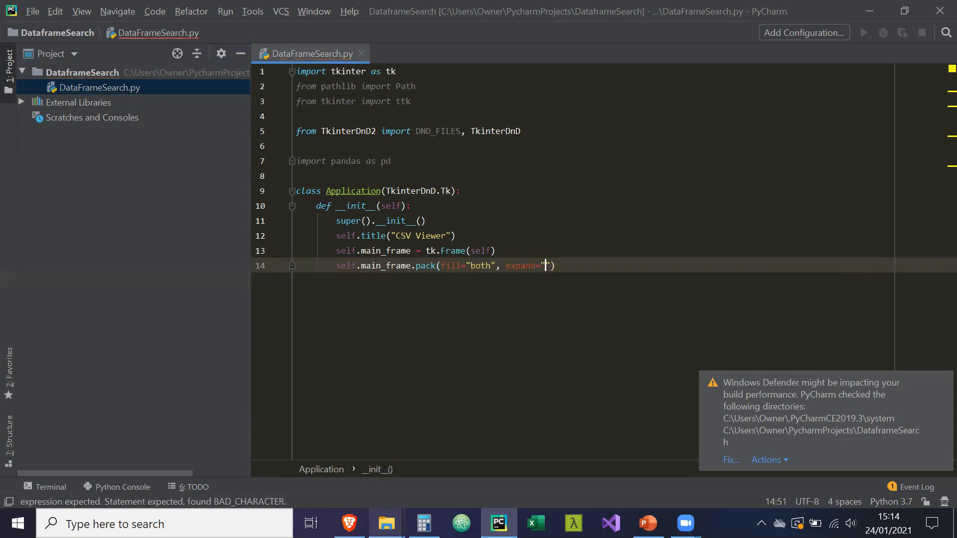
type("true")
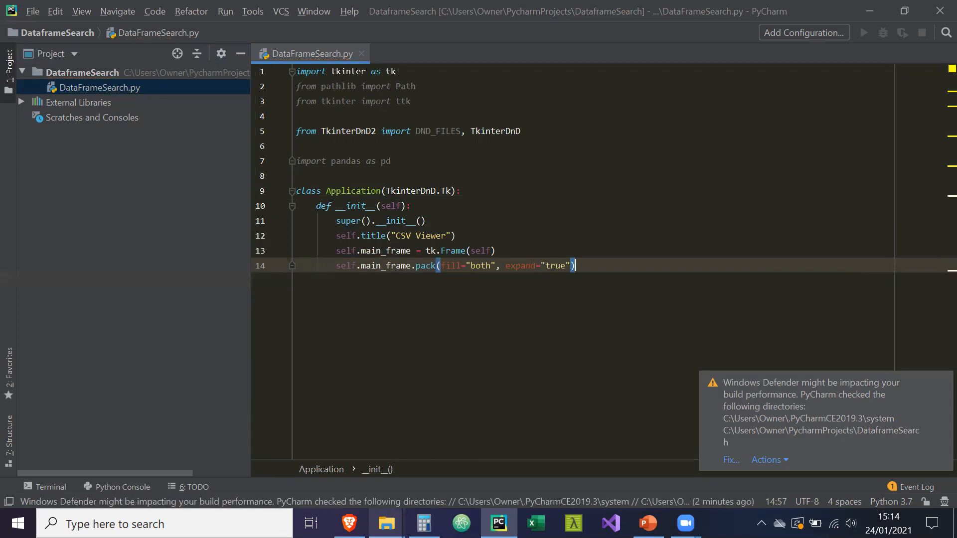
Begin the self.geometry(...) call for the 900x500 window size
type("self")
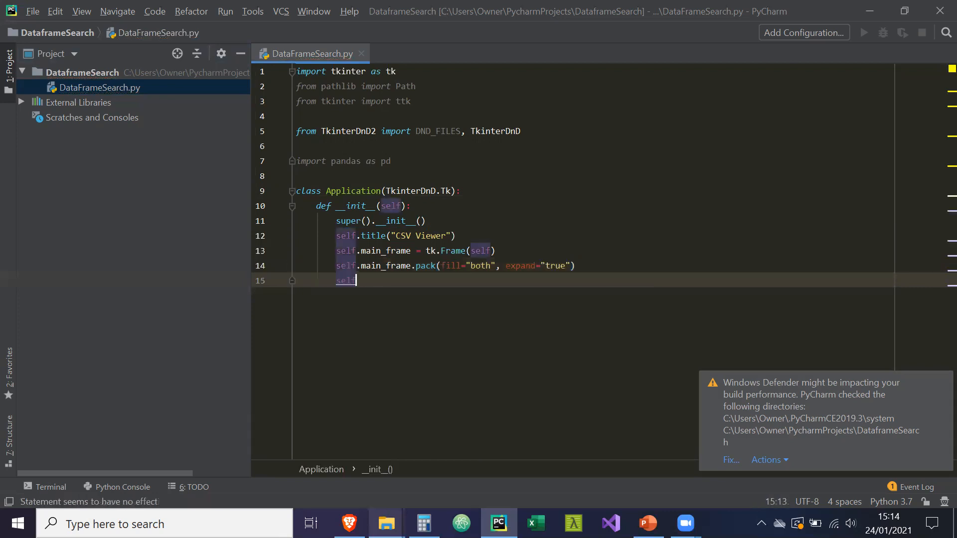
type(".geometry")
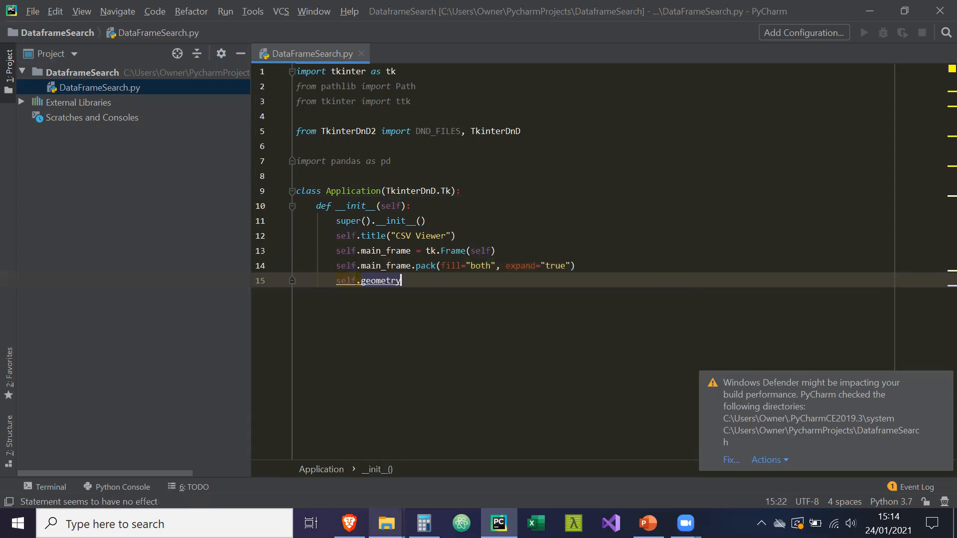
type("(\"900x500")
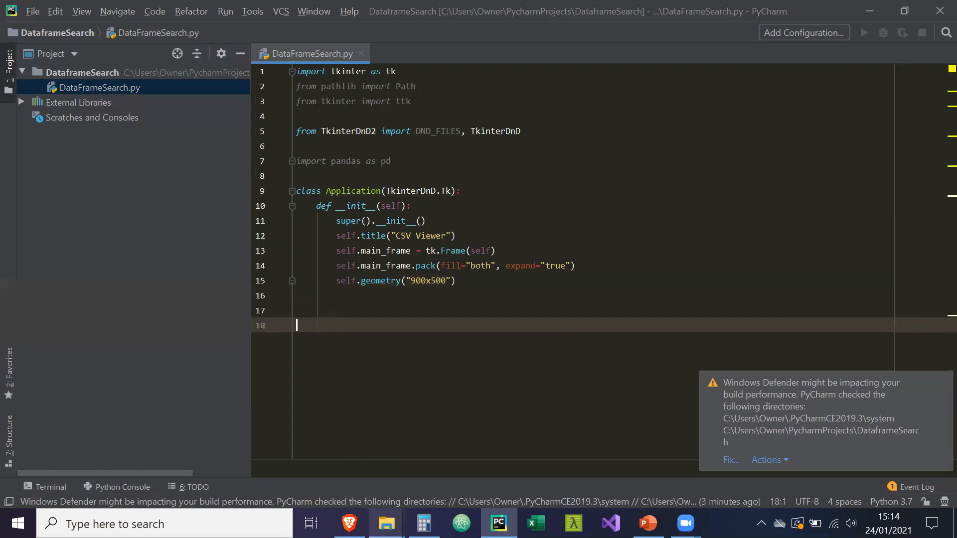
Write the if __name__ == "__main__": block creating root = Application() and calling root.mainloop()
type("if __name")
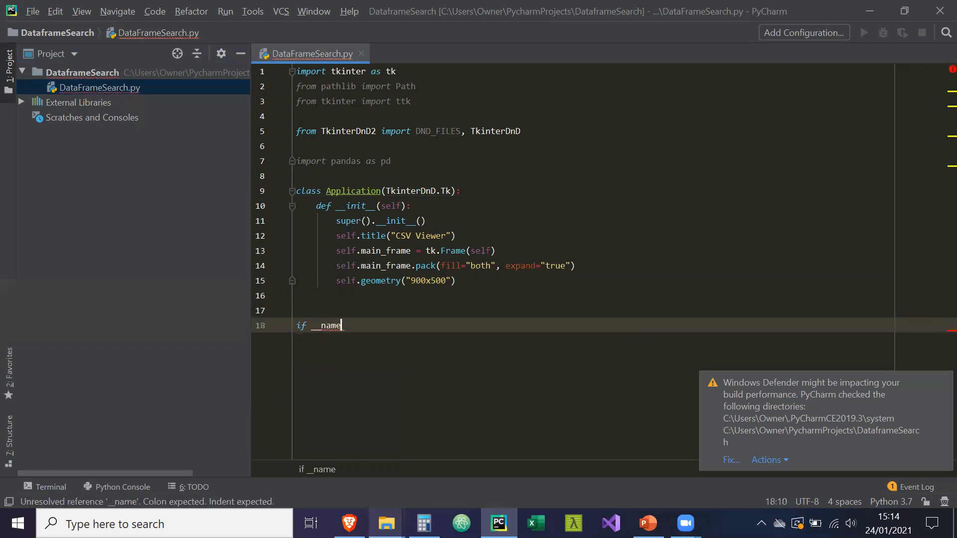
type("__ ==")
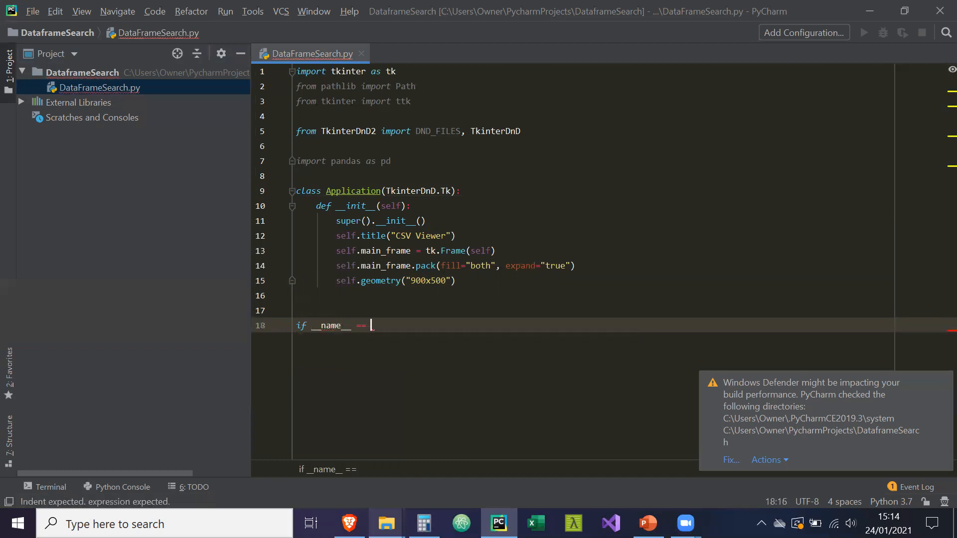
type("\"_\"")
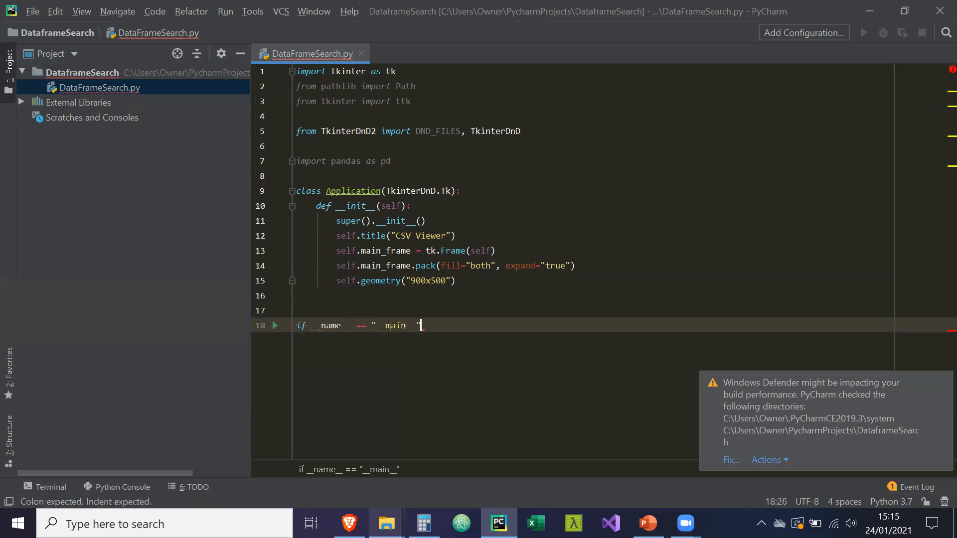
type("root= Application(")
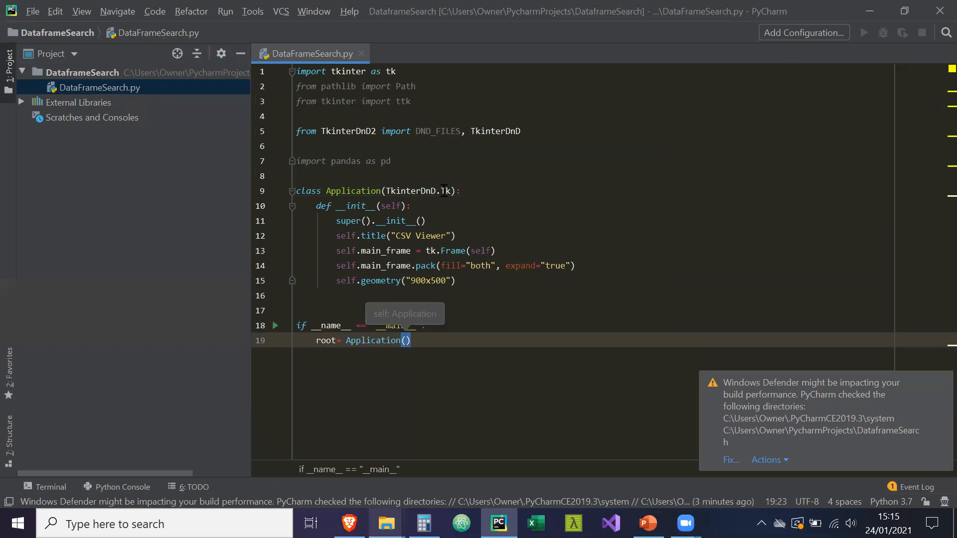
left_click(444, 191)
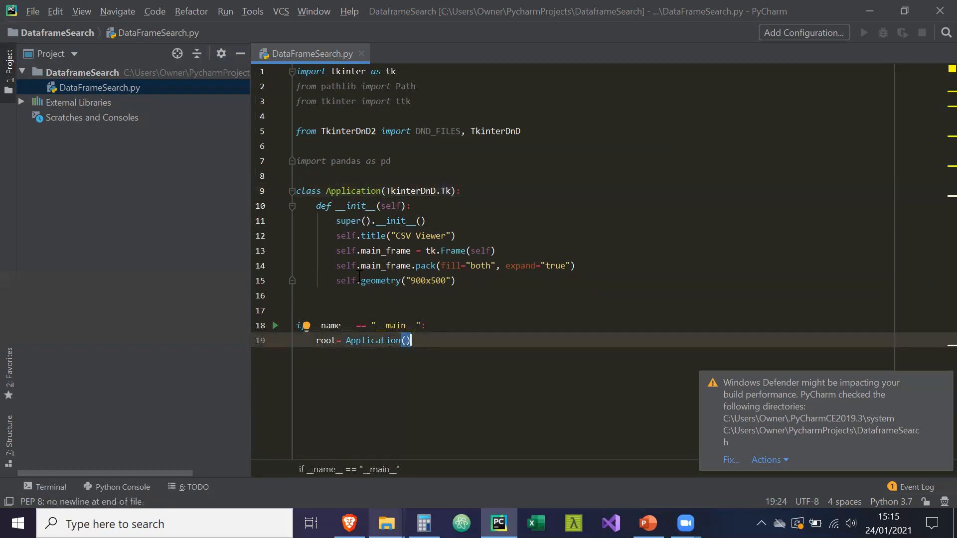
key("enter")
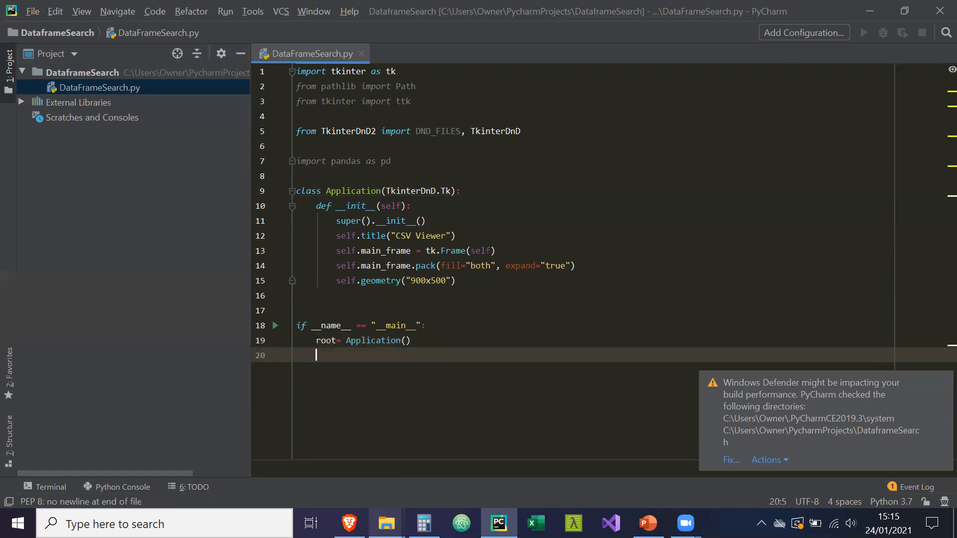
type("root.mainloop(")
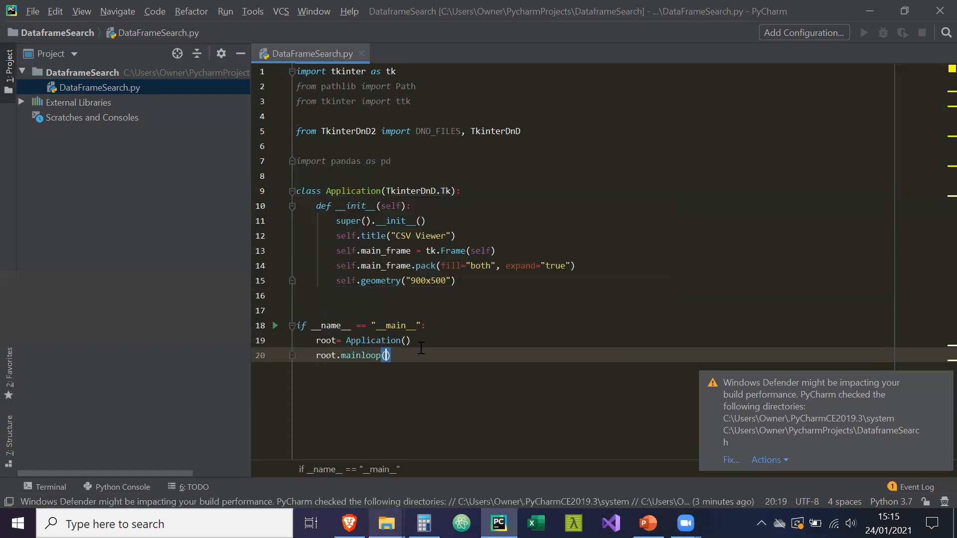
right_click(473, 250)
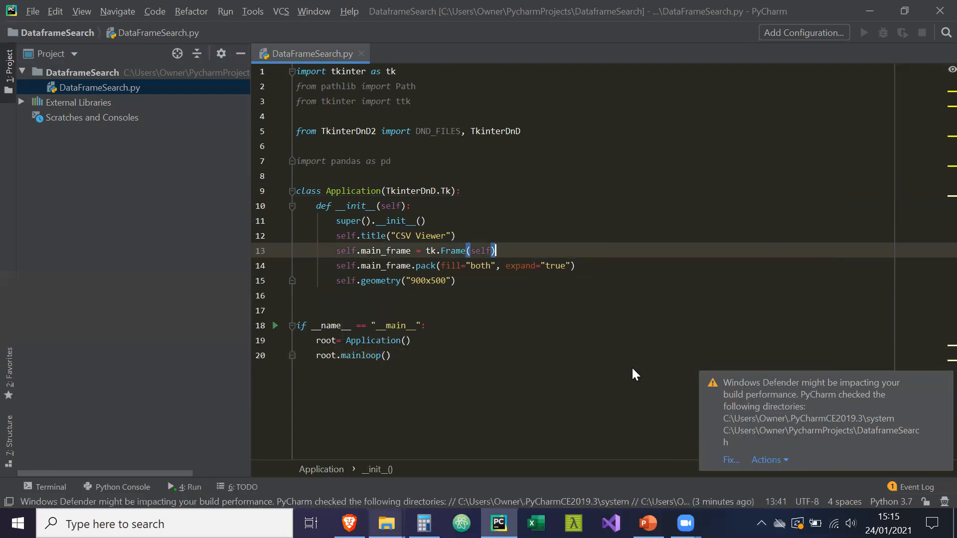
Run DataFrameSearch.py, opening an empty CSV Viewer window
left_click(863, 33)
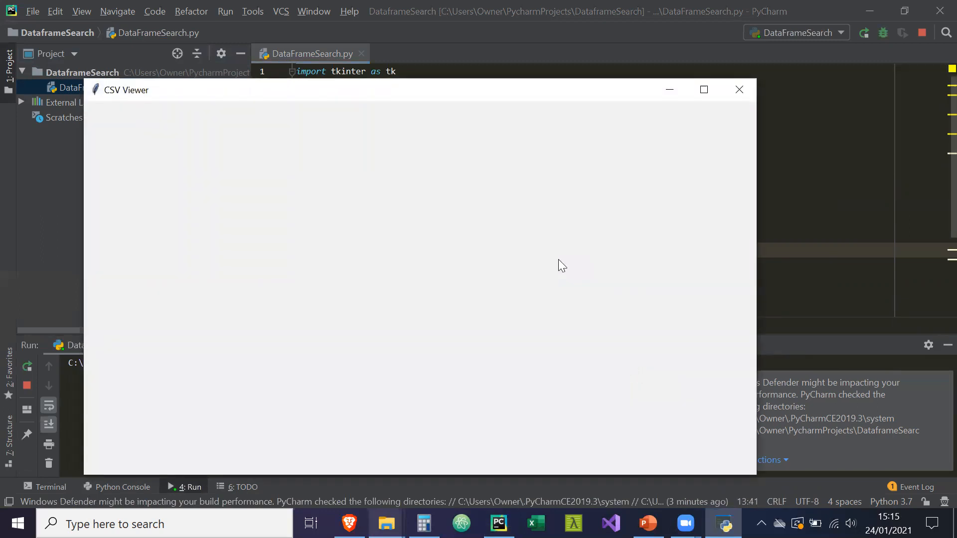
mouse_move(709, 107)
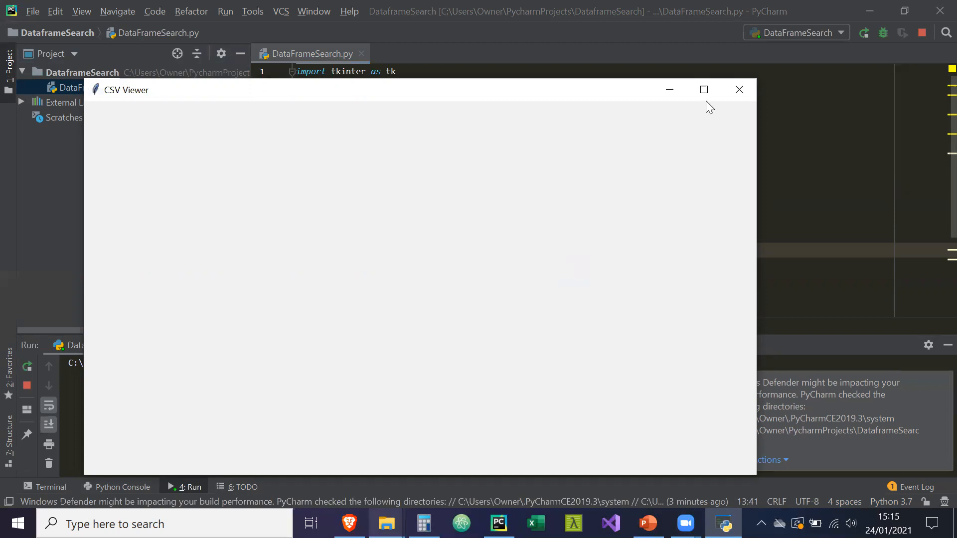
mouse_move(656, 31)
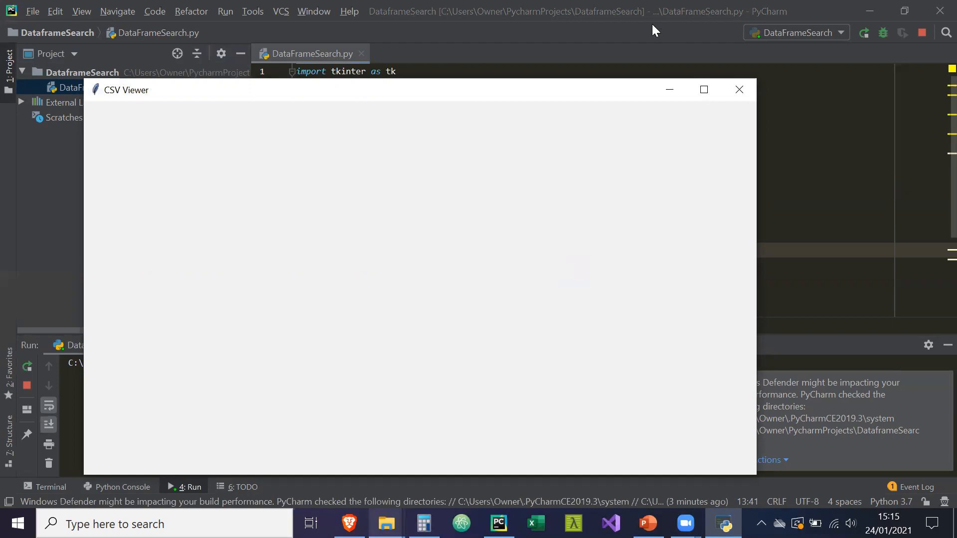